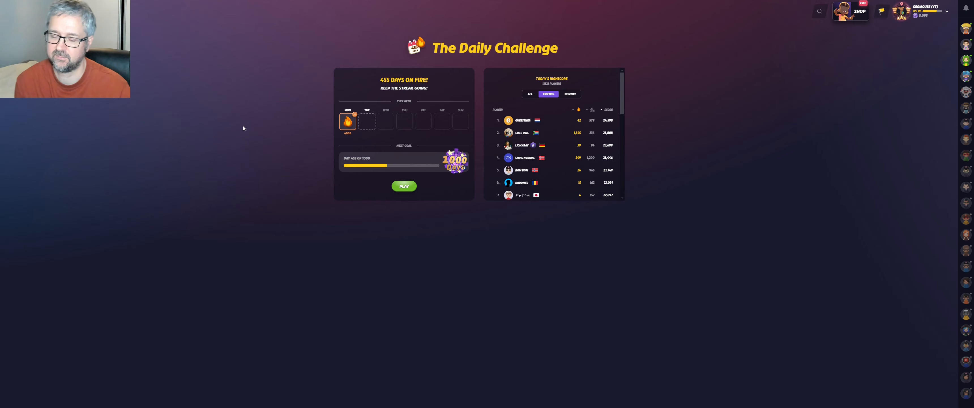
mouse_move(167, 279)
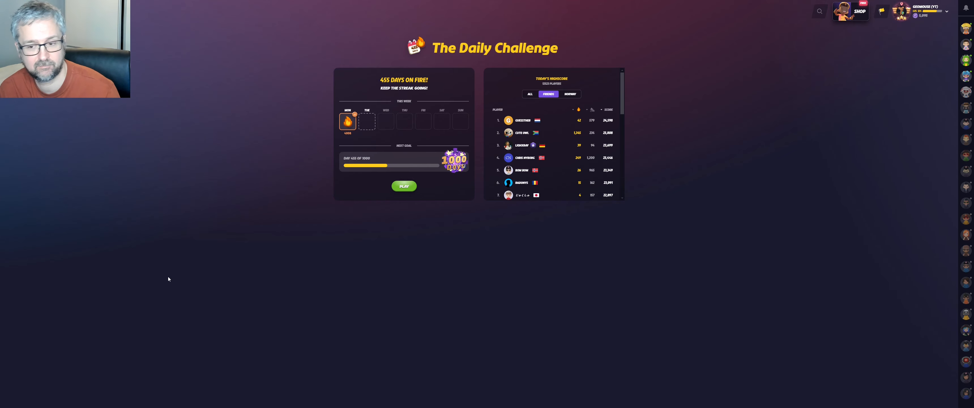
mouse_move(350, 248)
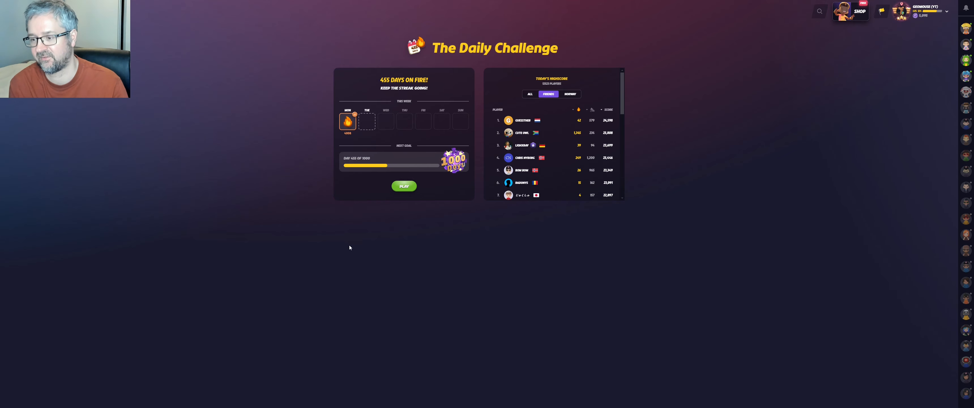
mouse_move(267, 318)
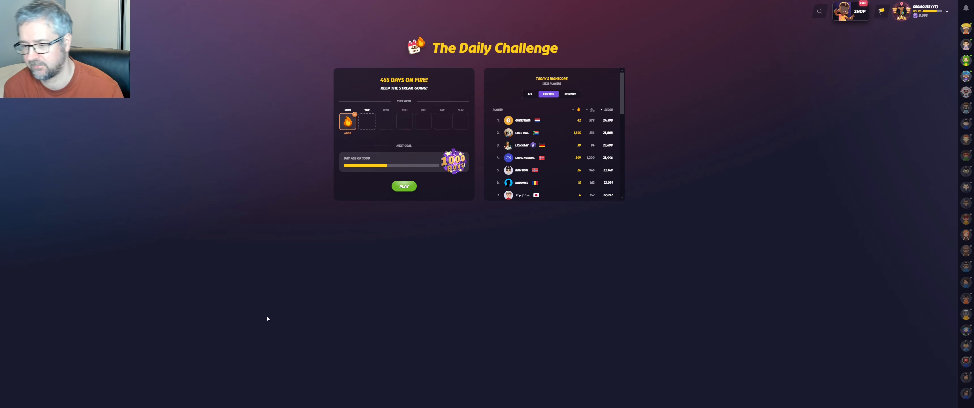
mouse_move(228, 367)
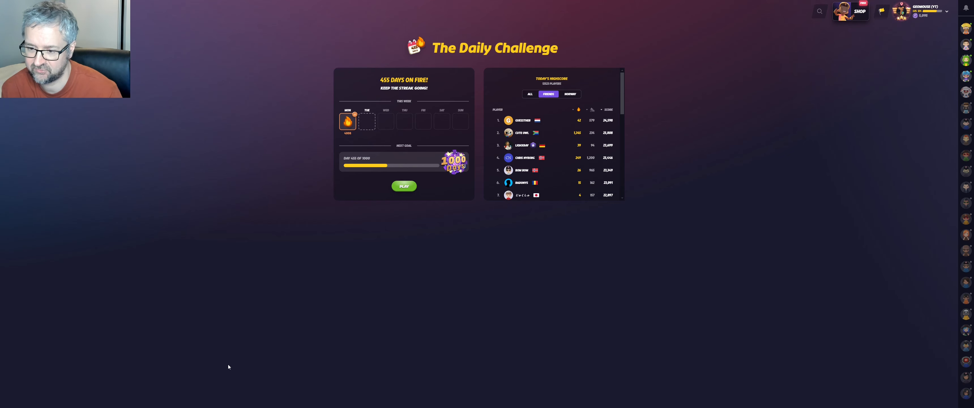
mouse_move(403, 186)
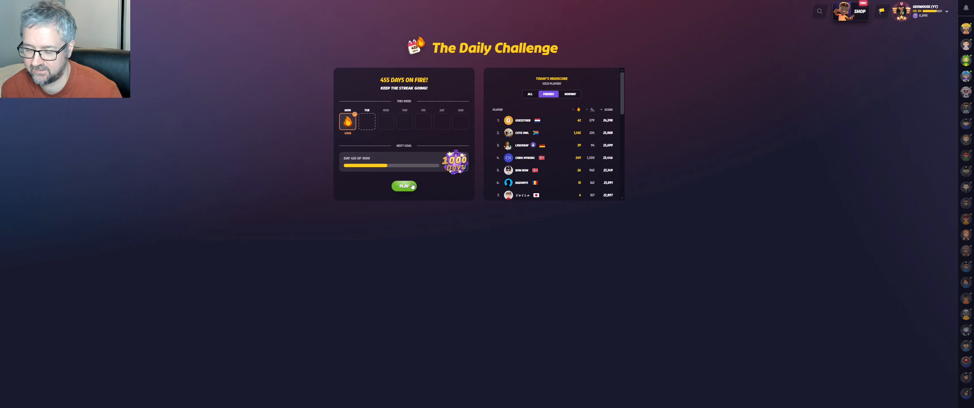
Start today's World Daily Challenge from the PLAY button.
left_click(404, 186)
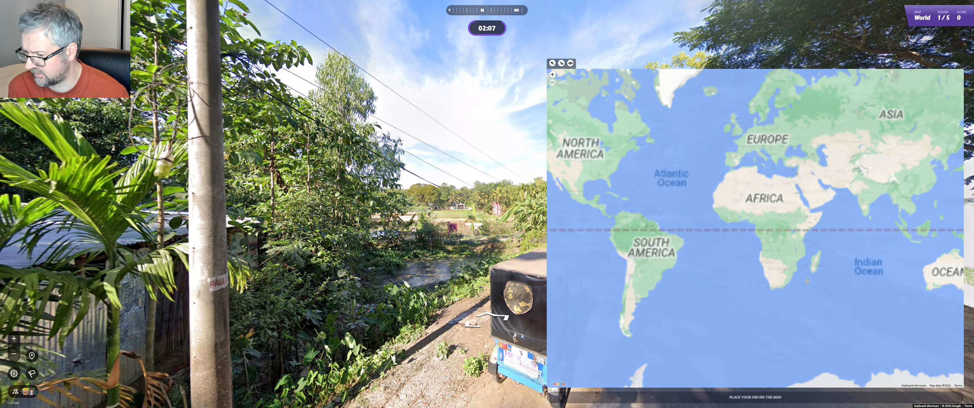
Submit the round 1 guess in Bangladesh, scoring 4,456 points at 172 km from Dhaka.
left_click(532, 58)
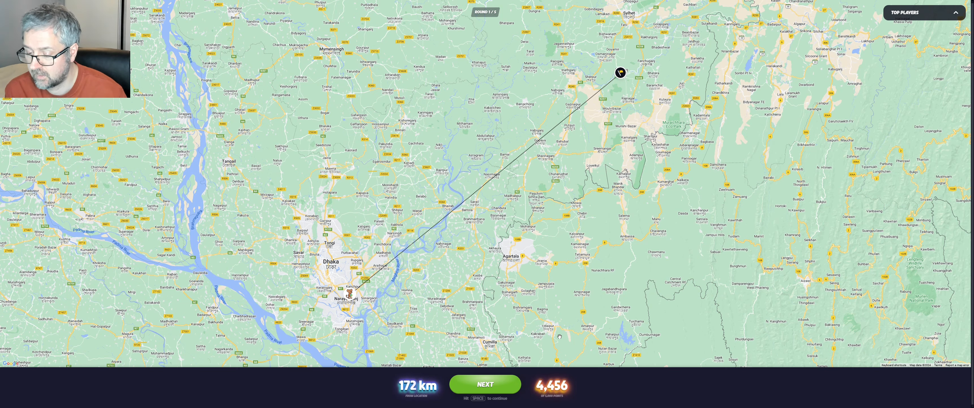
Advance to round 2 and look around the dry scrubland highway.
left_click(485, 383)
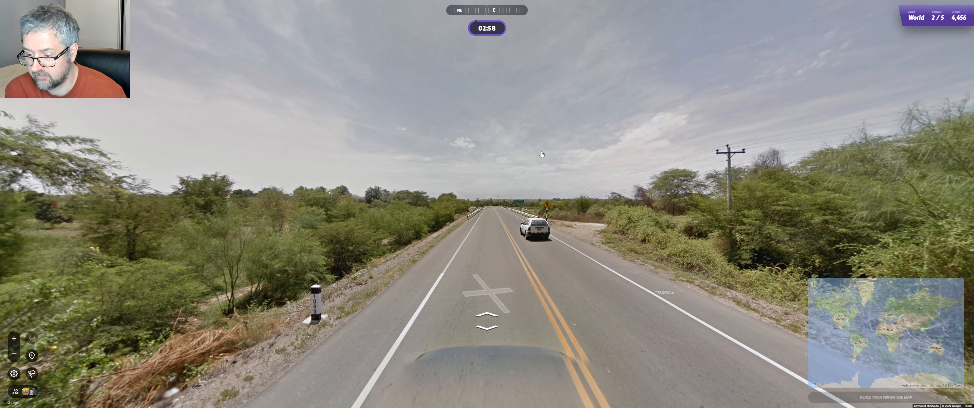
mouse_move(796, 181)
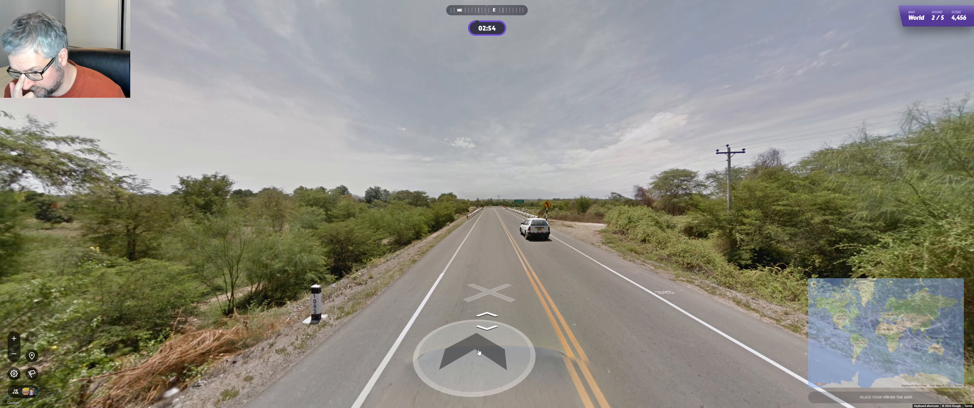
left_click(486, 351)
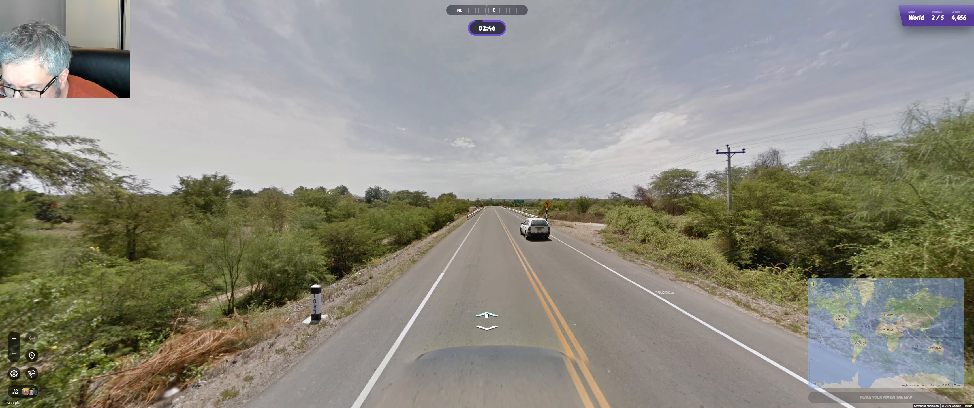
mouse_move(548, 266)
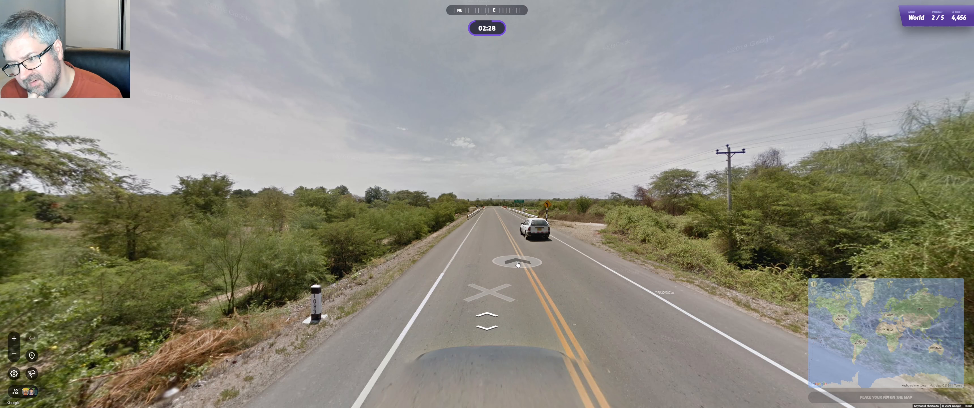
Zoom the round 2 guess map in on northwestern South America.
left_click(517, 262)
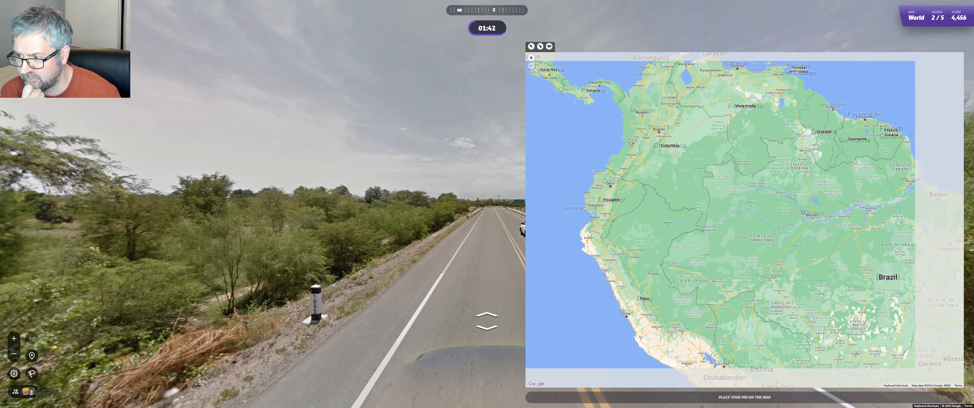
Zoom into Ecuador and drop the round 2 pin near Guayaquil, scoring 3,961 points.
left_click(530, 66)
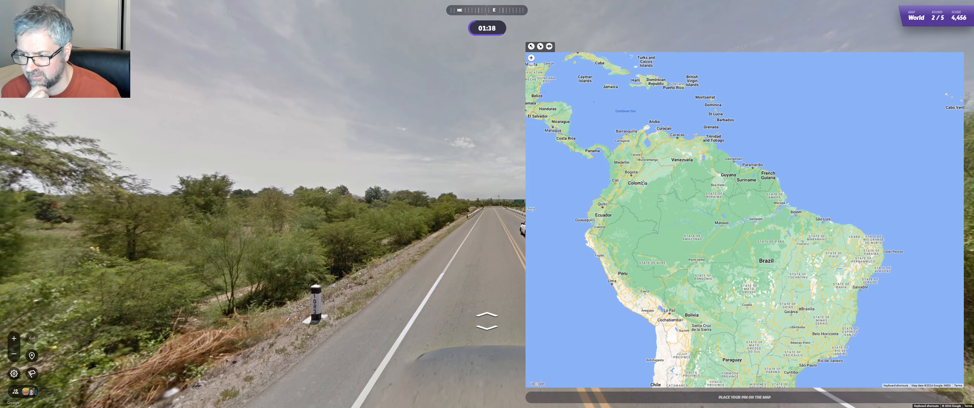
scroll("up", 3)
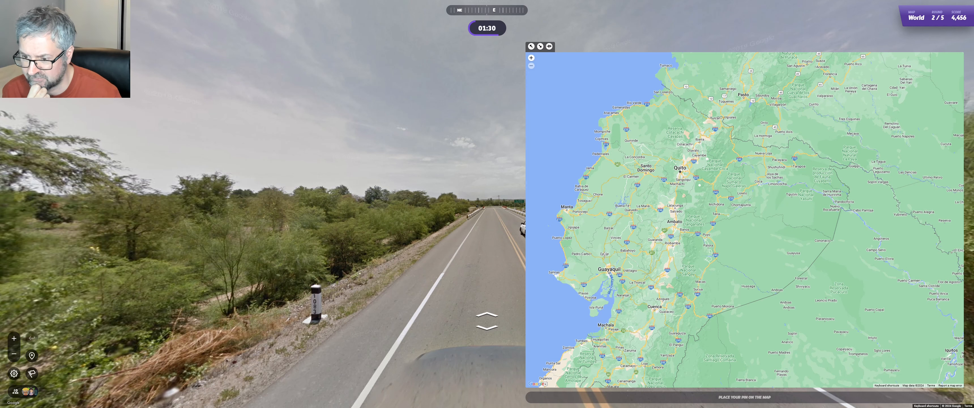
left_click(603, 250)
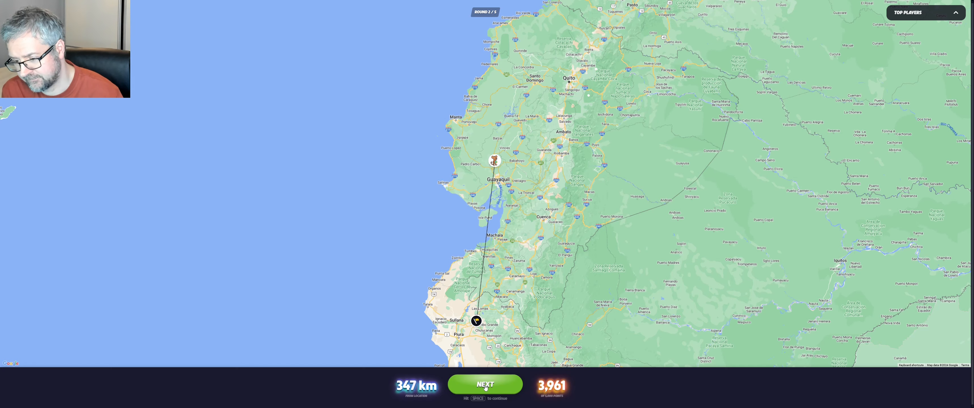
Continue to round 3, the residential street scene, with 8,417 points banked.
left_click(485, 383)
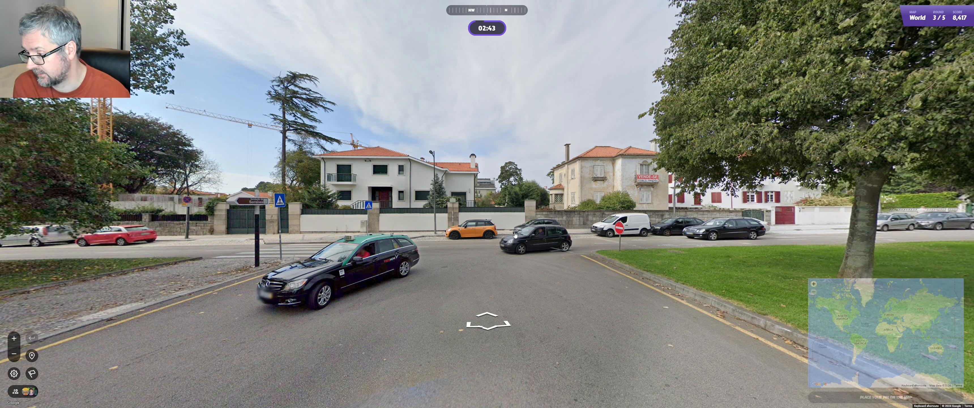
mouse_move(728, 285)
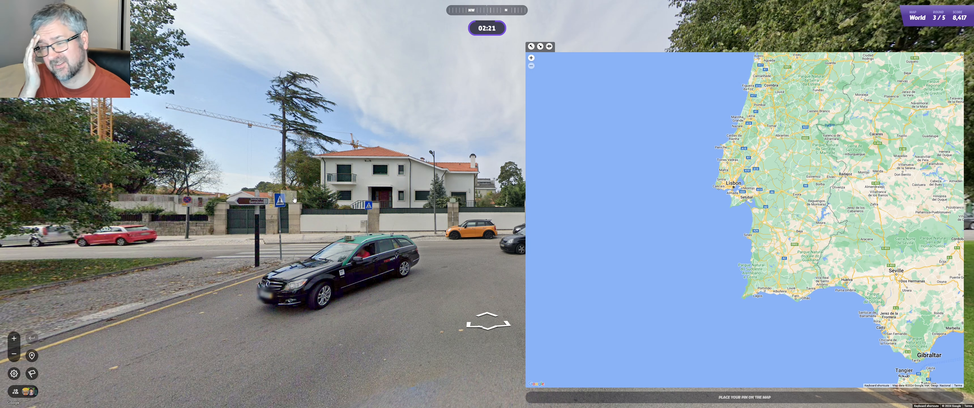
Pin Portugal and submit the round 3 guess, 60 km from Porto for 4,804 points, then continue.
left_click(530, 46)
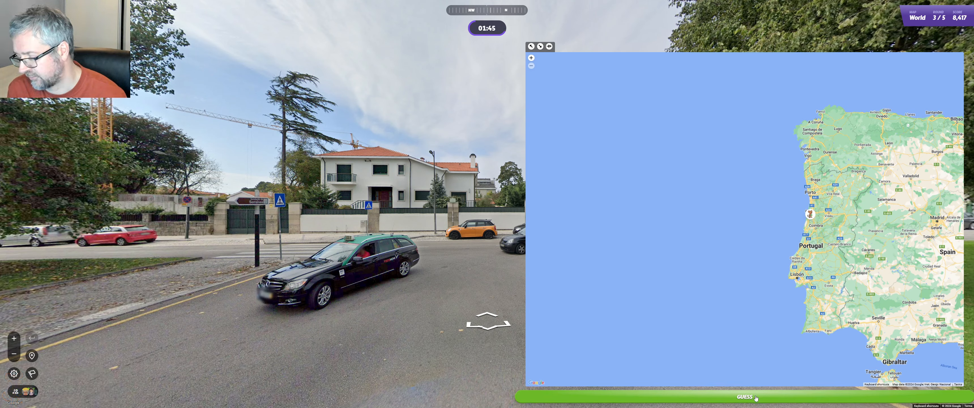
left_click(746, 397)
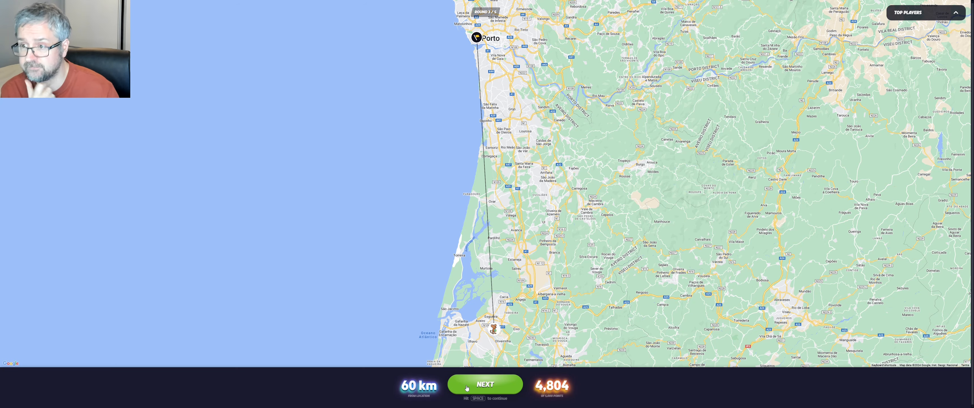
left_click(485, 383)
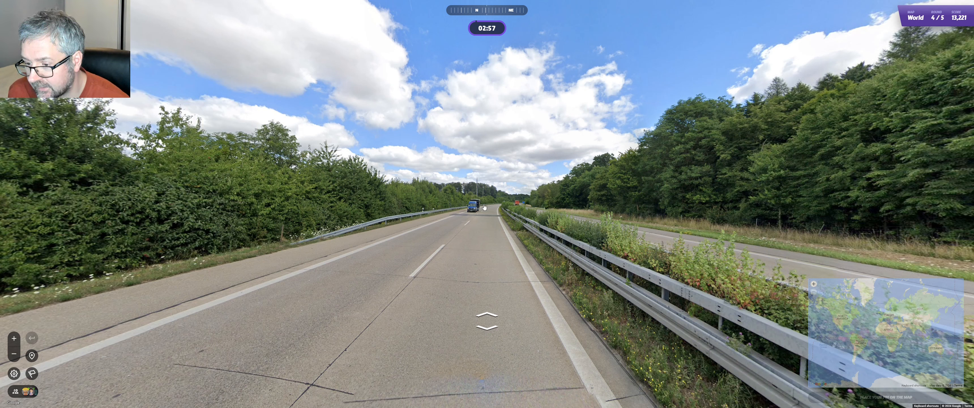
mouse_move(576, 197)
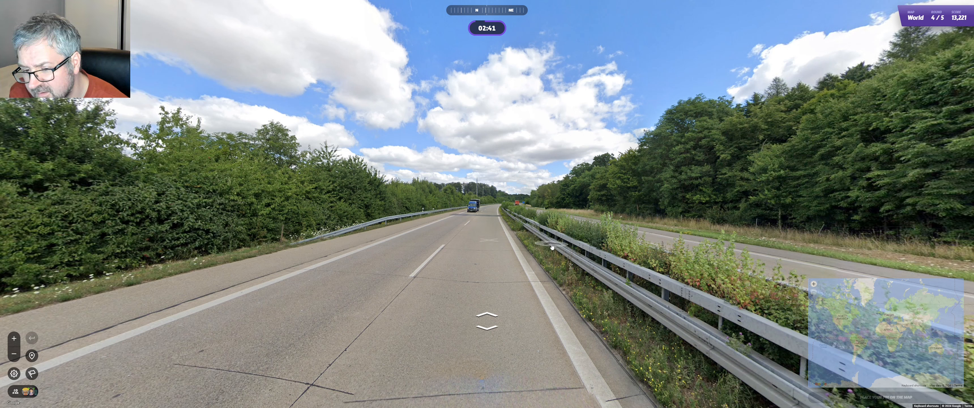
mouse_move(561, 171)
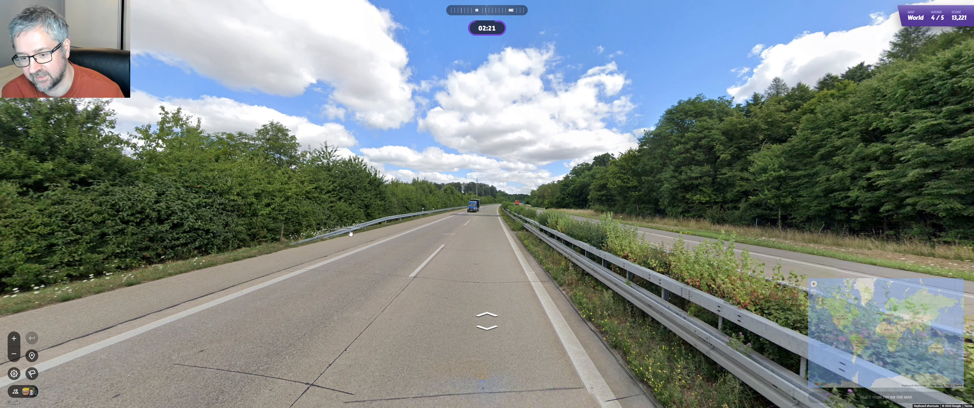
mouse_move(569, 280)
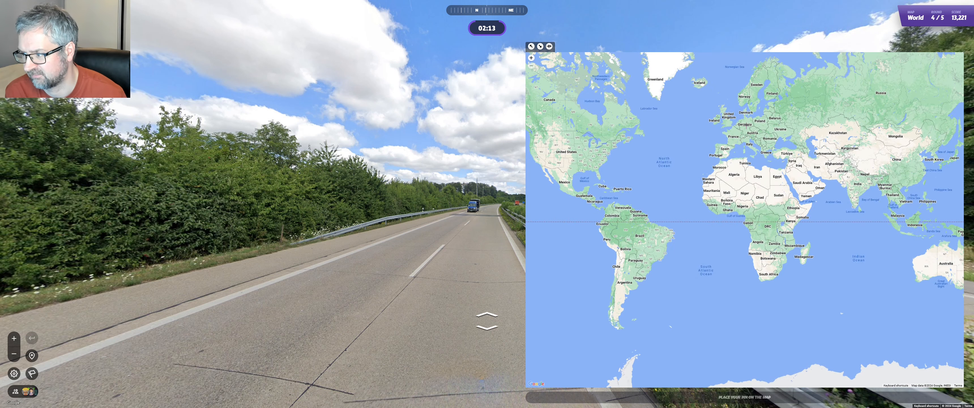
Drop the round 4 guess pin in central Europe.
left_click(744, 123)
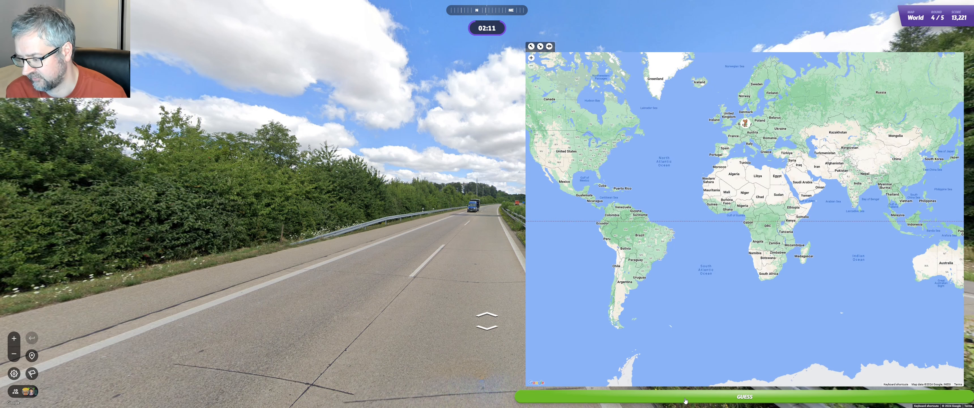
Submit the round 4 guess, 284 km from Heilbronn for 4,133 points, and advance to round 5.
left_click(742, 395)
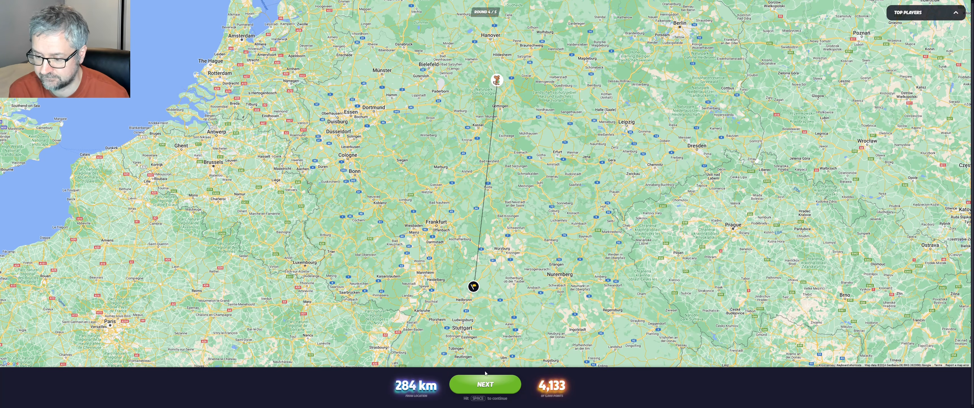
left_click(485, 384)
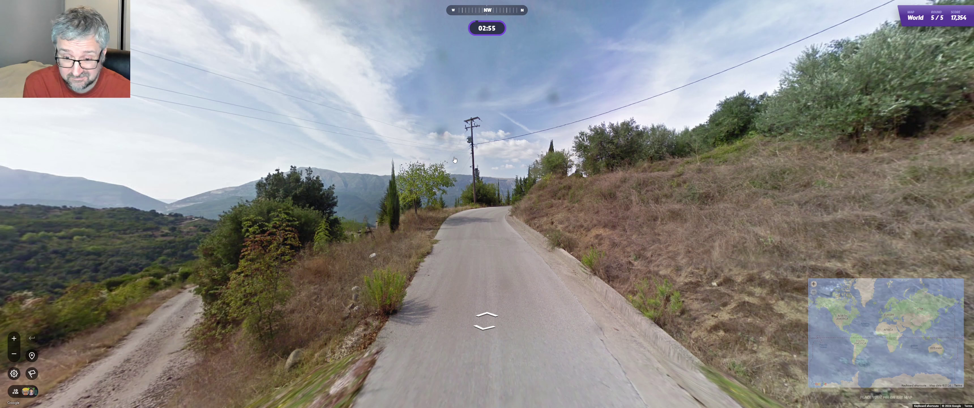
mouse_move(449, 112)
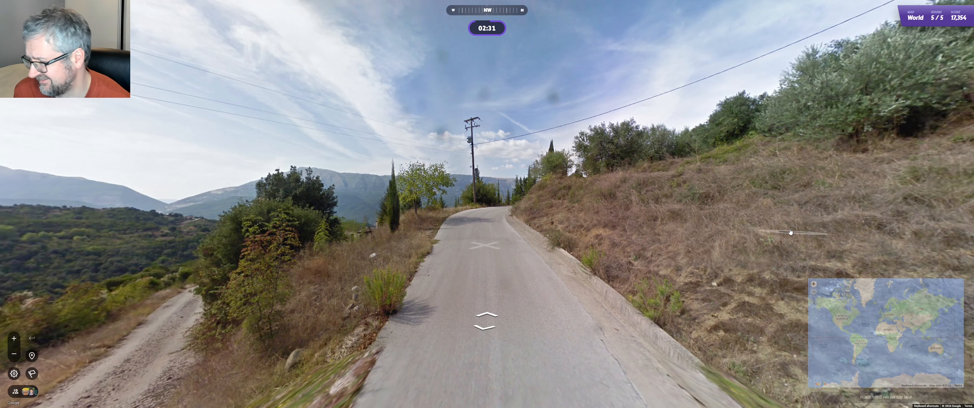
Expand the guess map and drop the round 5 pin in northeastern Spain.
left_click(882, 329)
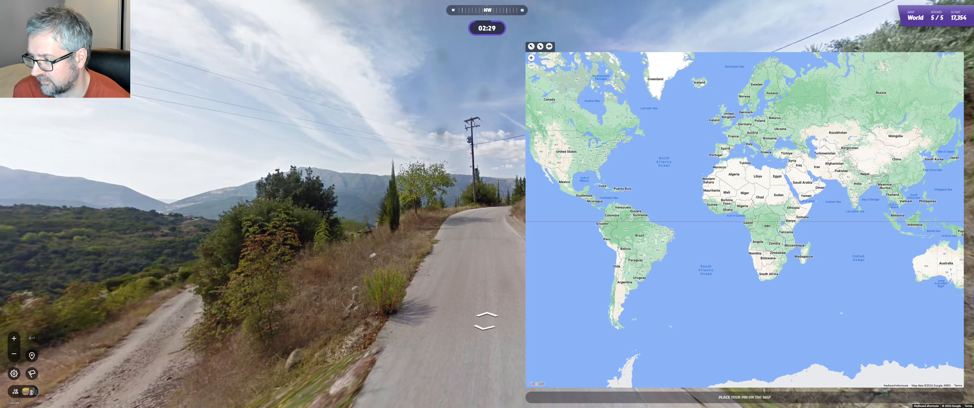
left_click(727, 147)
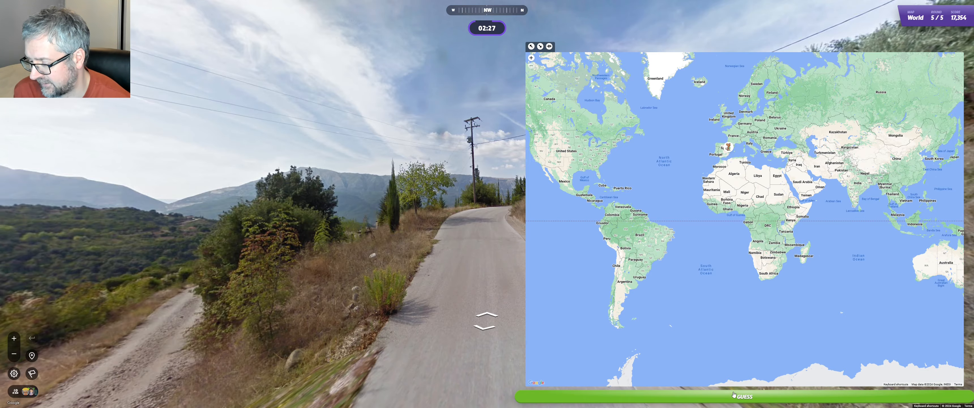
Submit the round 5 pin (1,444 points, 1,852 km off in Greece) and view the 18,798-point total.
left_click(742, 396)
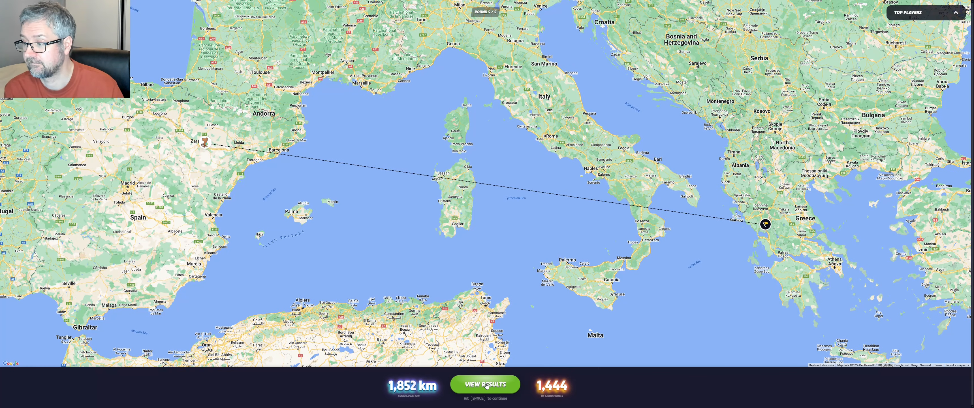
left_click(484, 383)
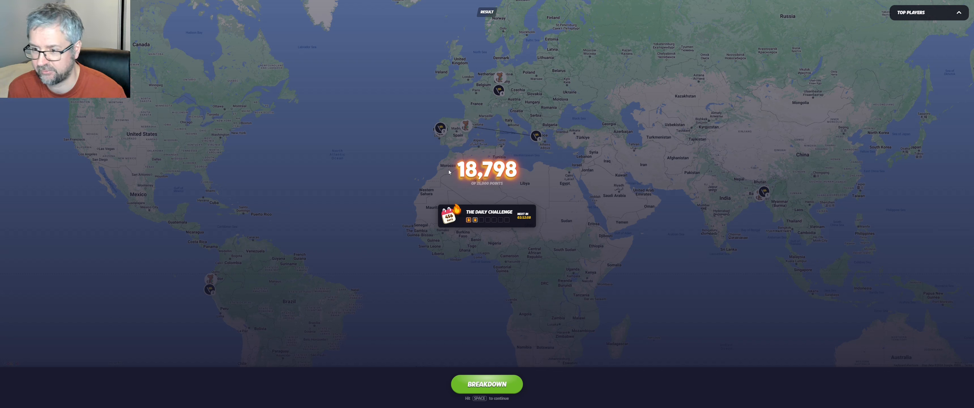
mouse_move(683, 256)
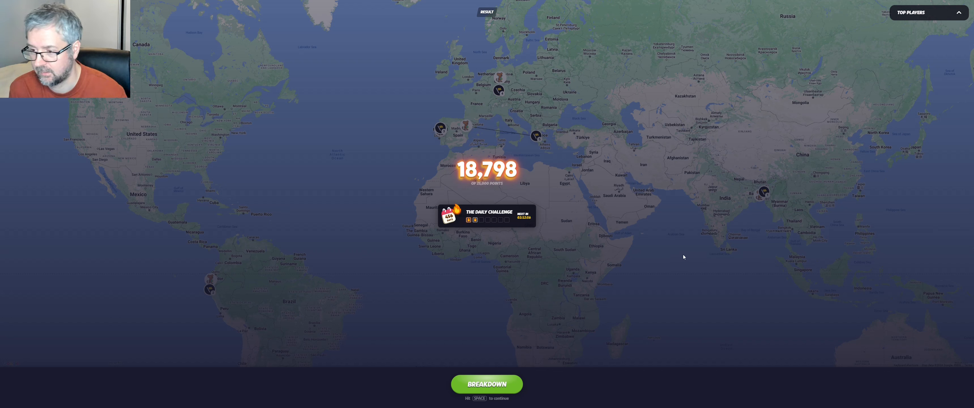
mouse_move(215, 292)
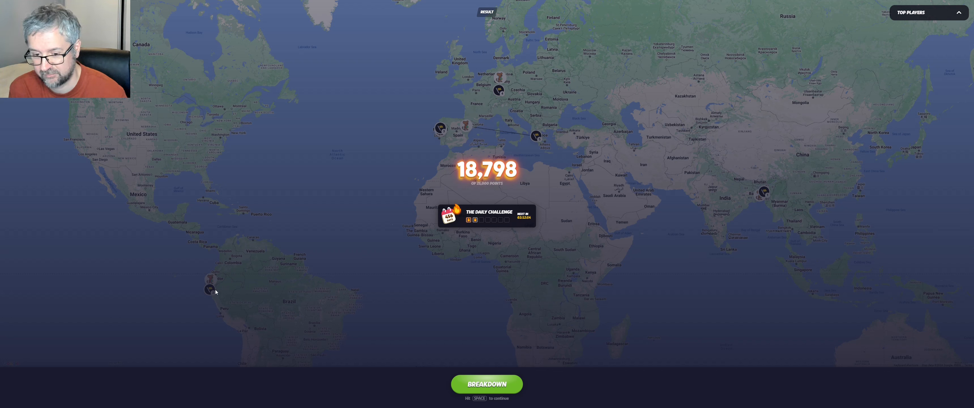
mouse_move(231, 227)
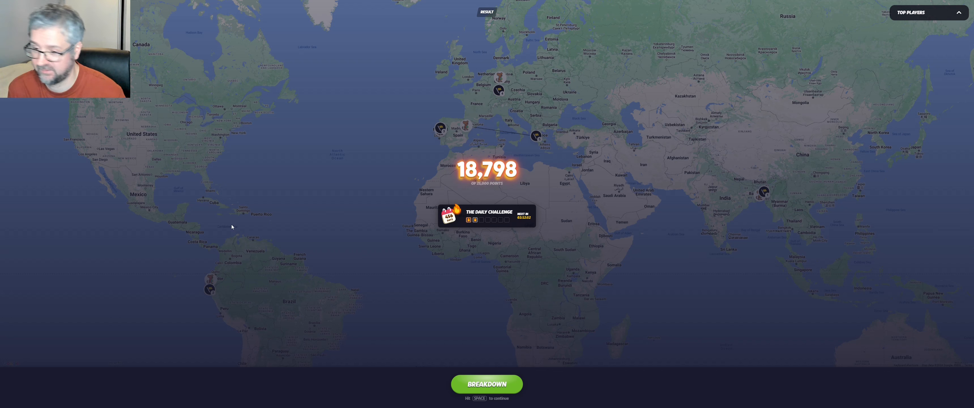